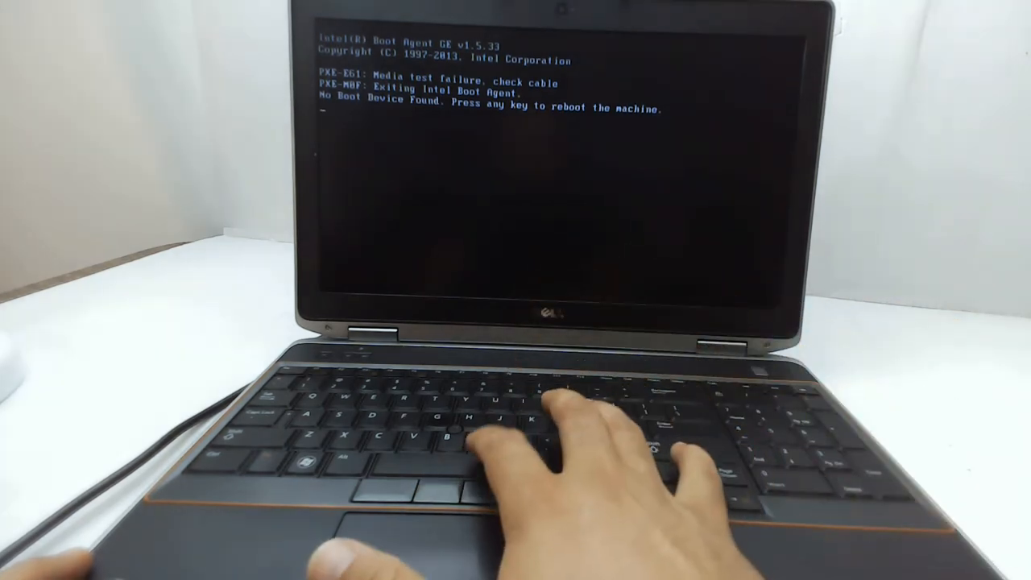
Dismiss the 'No Boot Device Found' message with Enter to reboot the laptop
key("enter")
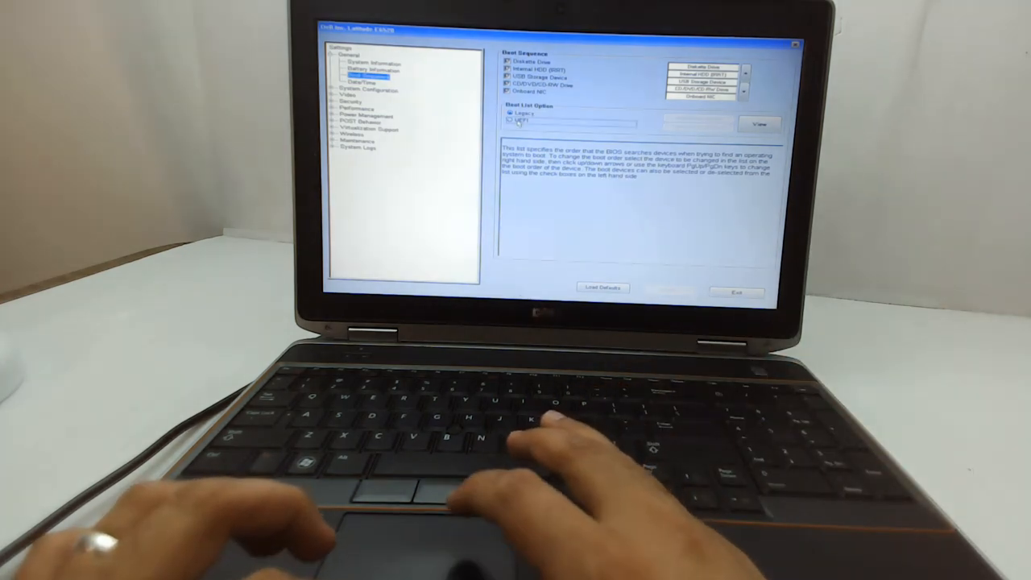
Set Boot List Option under Boot Sequence to UEFI, listing Windows Boot Manager
left_click(510, 119)
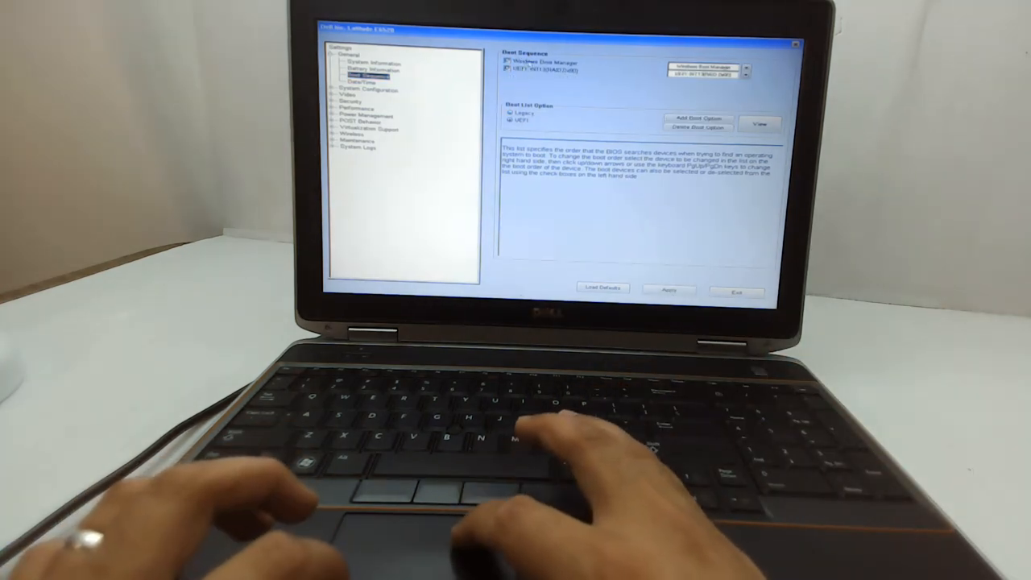